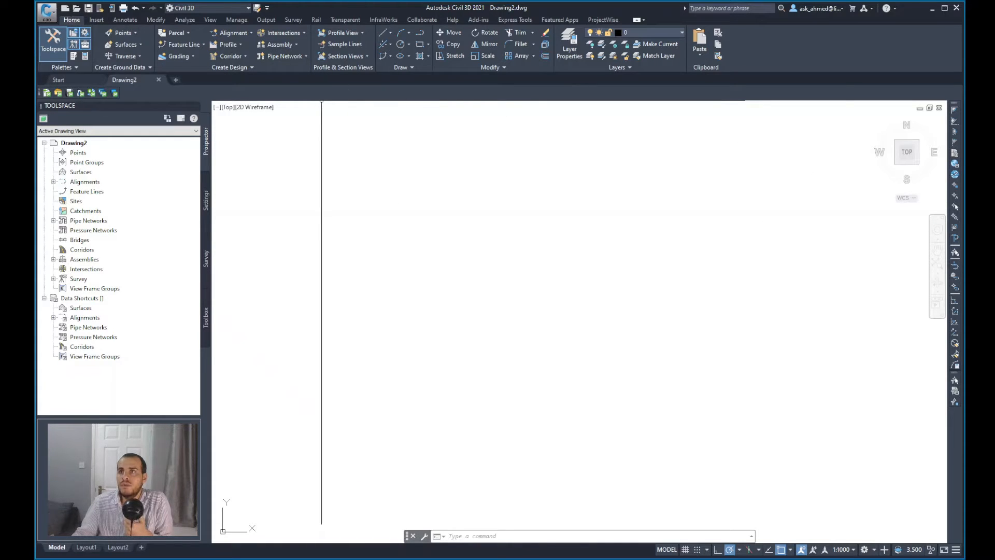
Launch Create Assembly from the Home tab's Assembly dropdown in Create Design
left_click(280, 44)
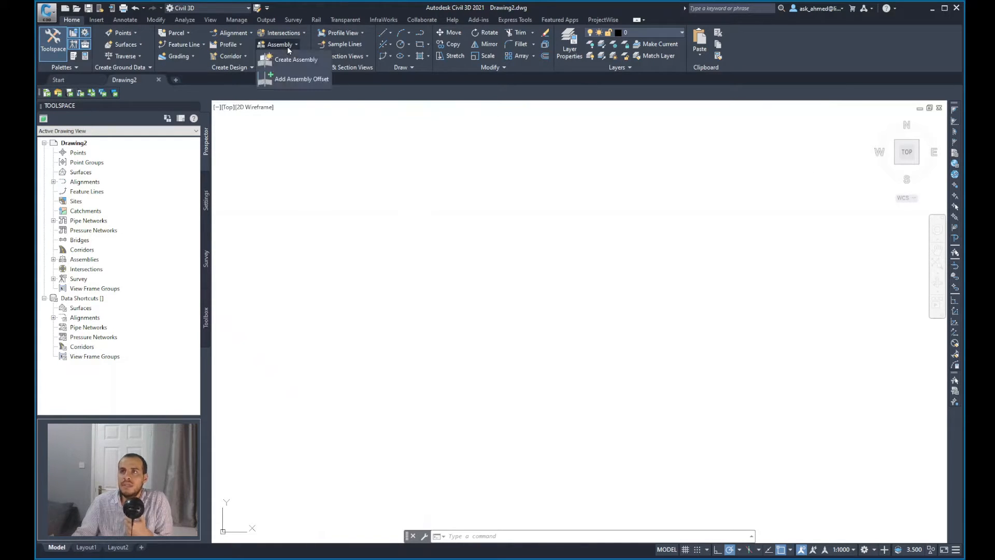
mouse_move(296, 59)
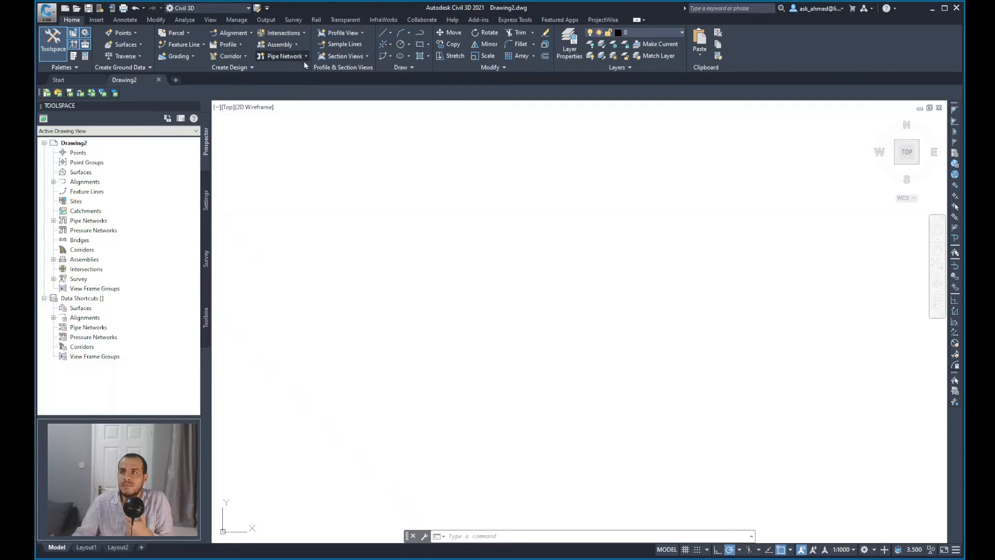
left_click(280, 44)
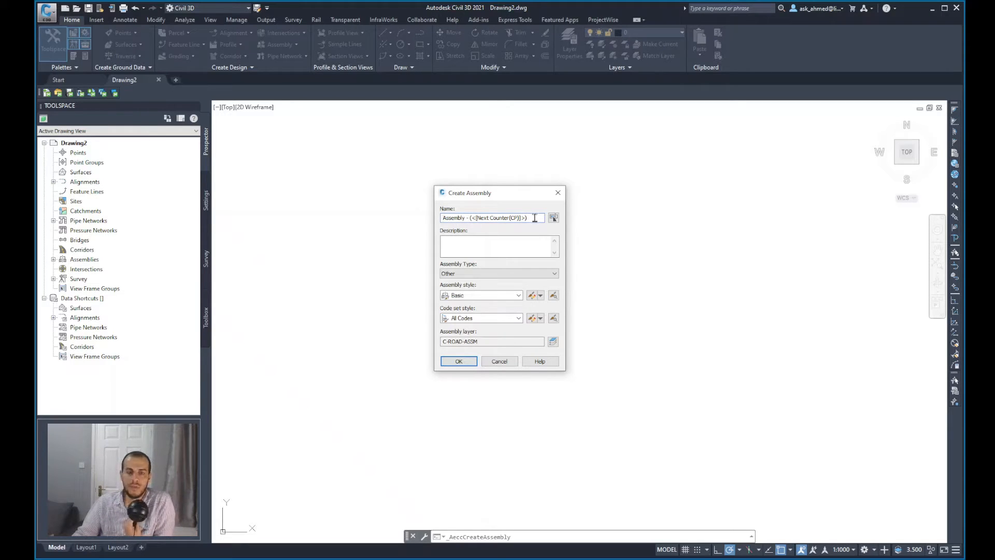
Enter the assembly description 'CWAY +KERB +FOOTWAY +DAYLIGHT'
triple_click(489, 218)
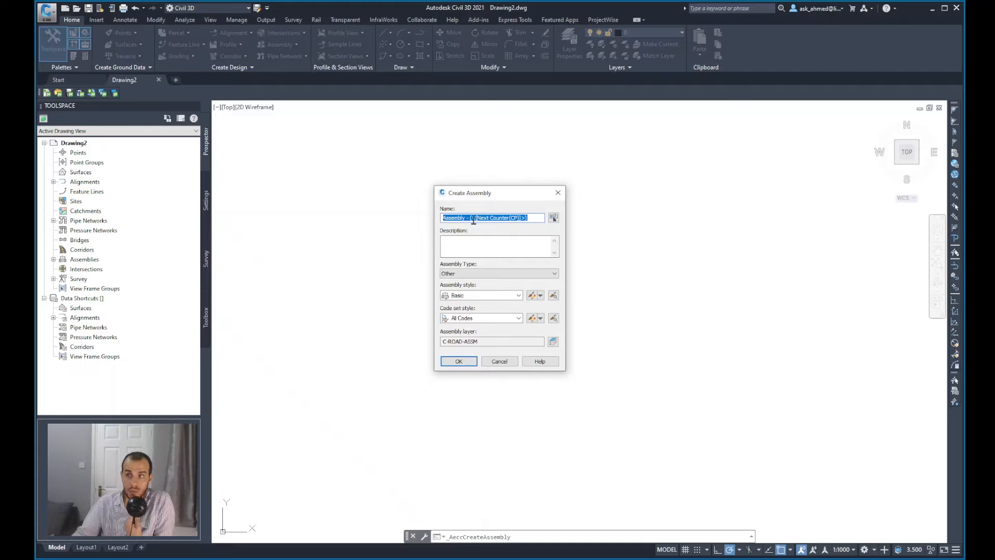
left_click(498, 246)
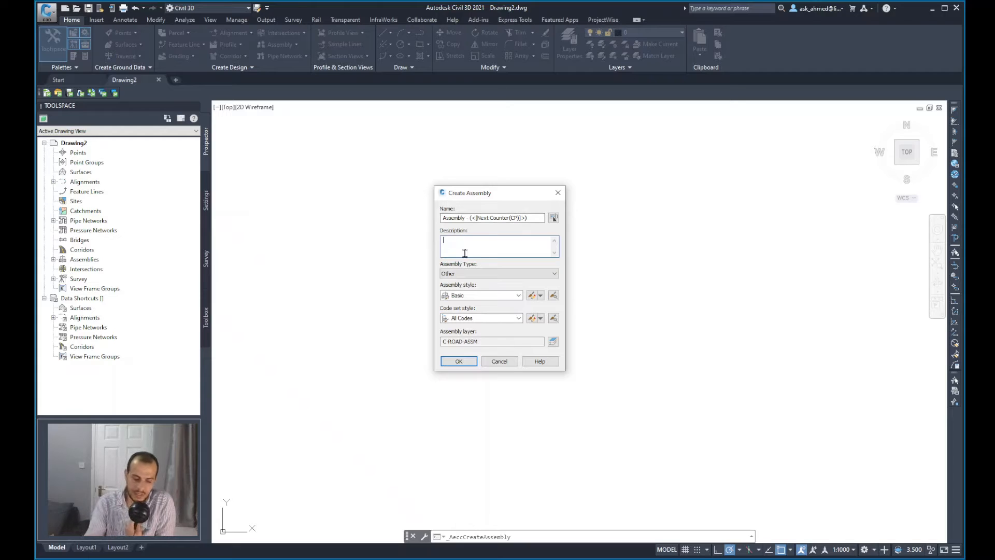
type("R")
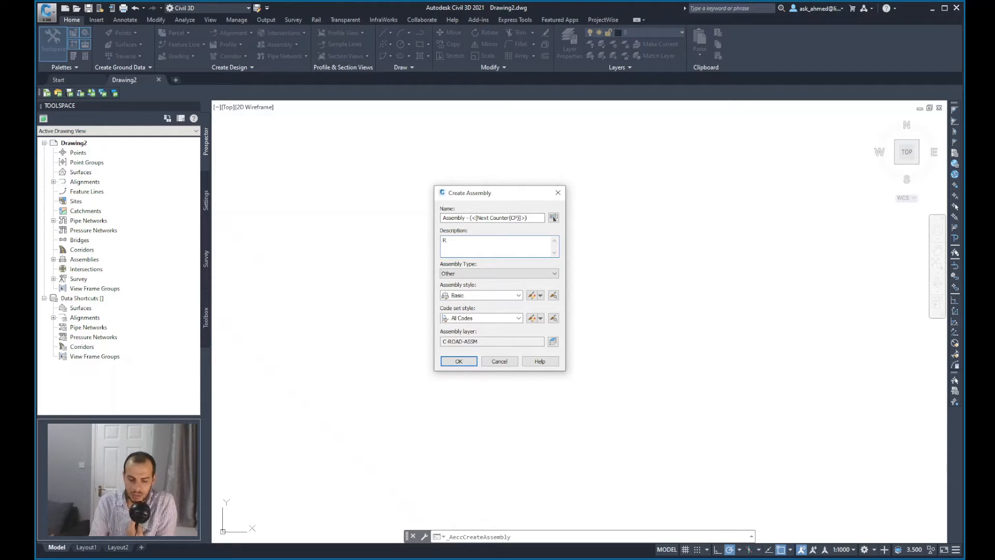
type("CWAY +KERB")
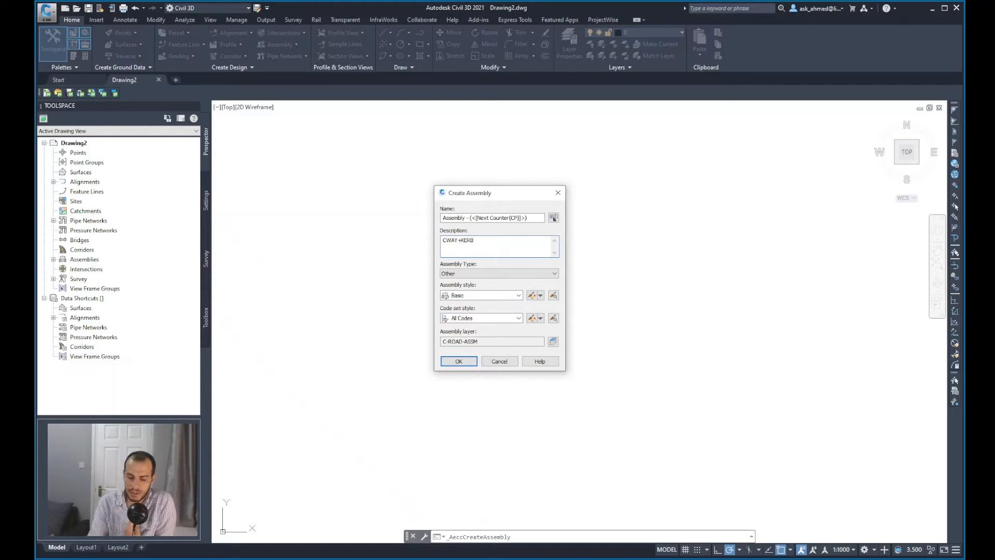
type("+")
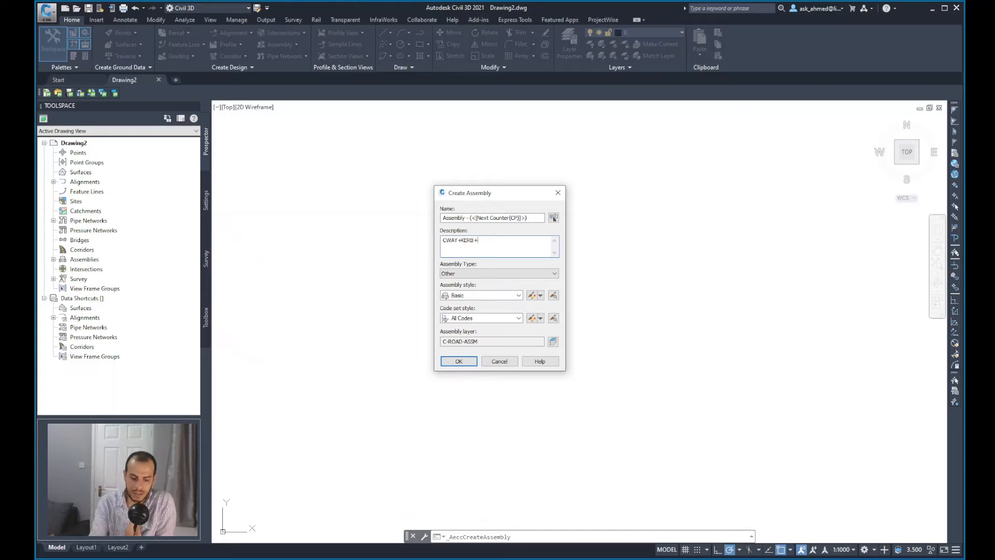
type("FOOTWA")
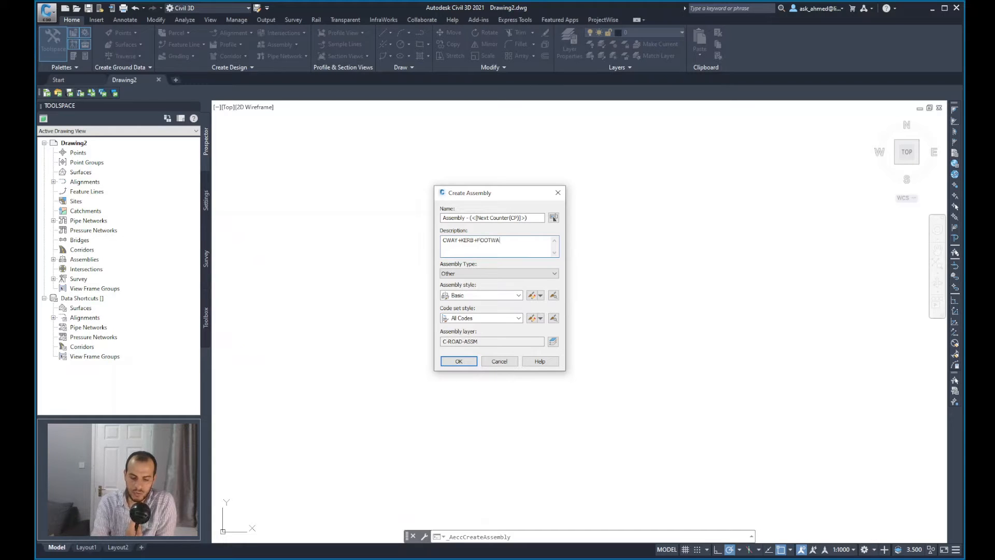
type("Y +")
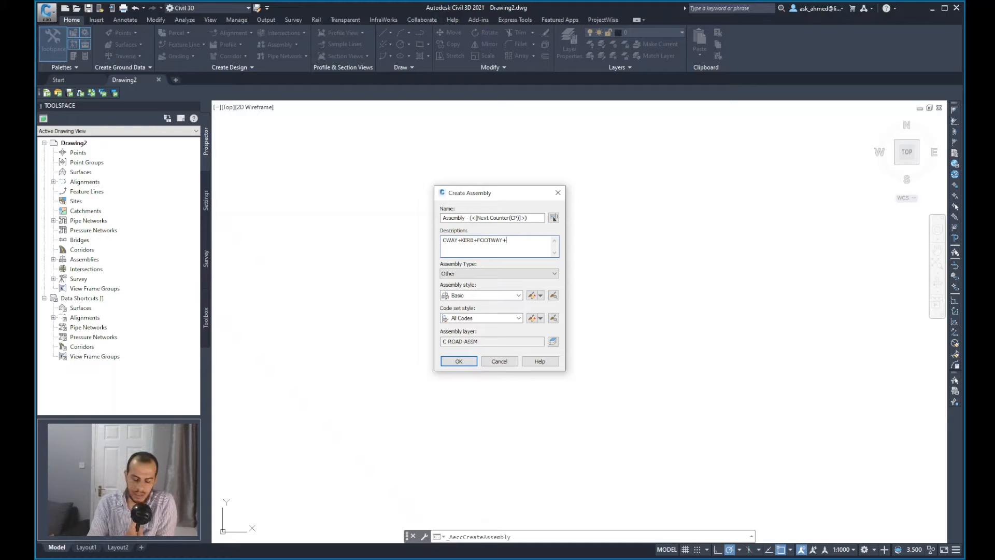
type("DAYLIGHT")
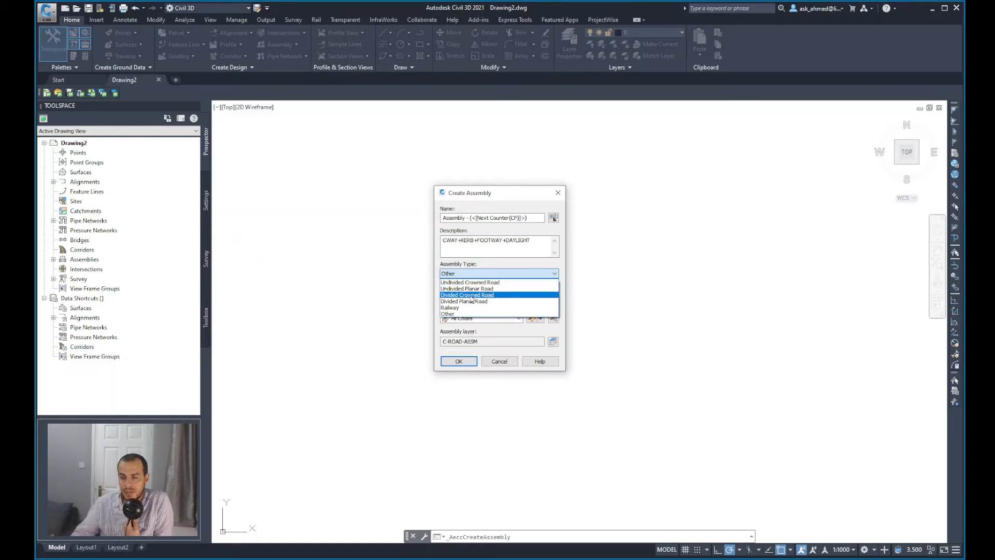
mouse_move(467, 289)
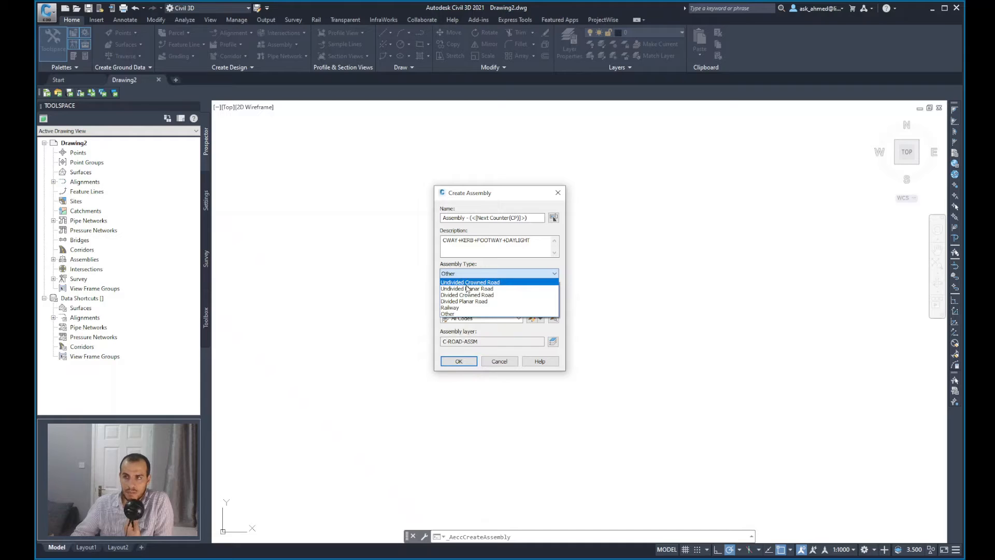
mouse_move(479, 292)
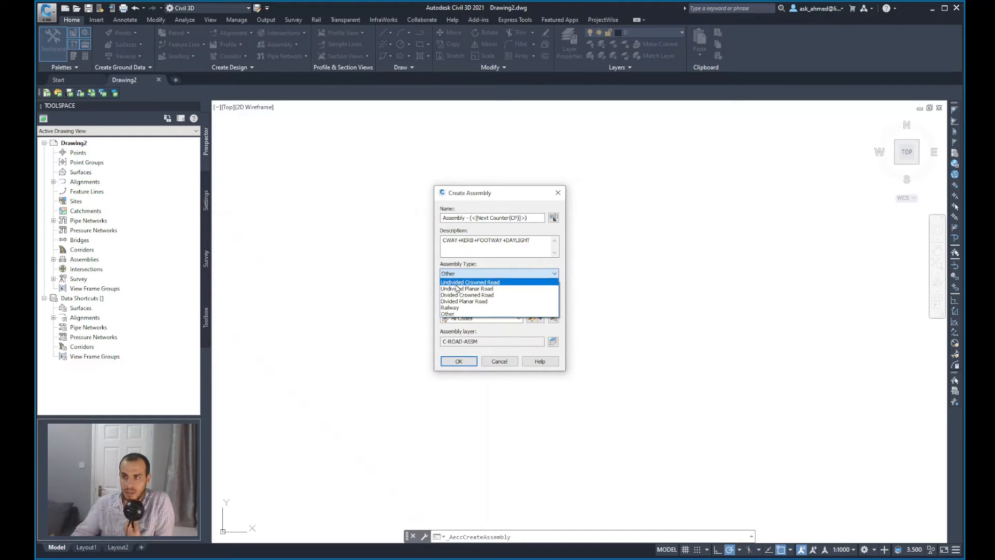
mouse_move(467, 289)
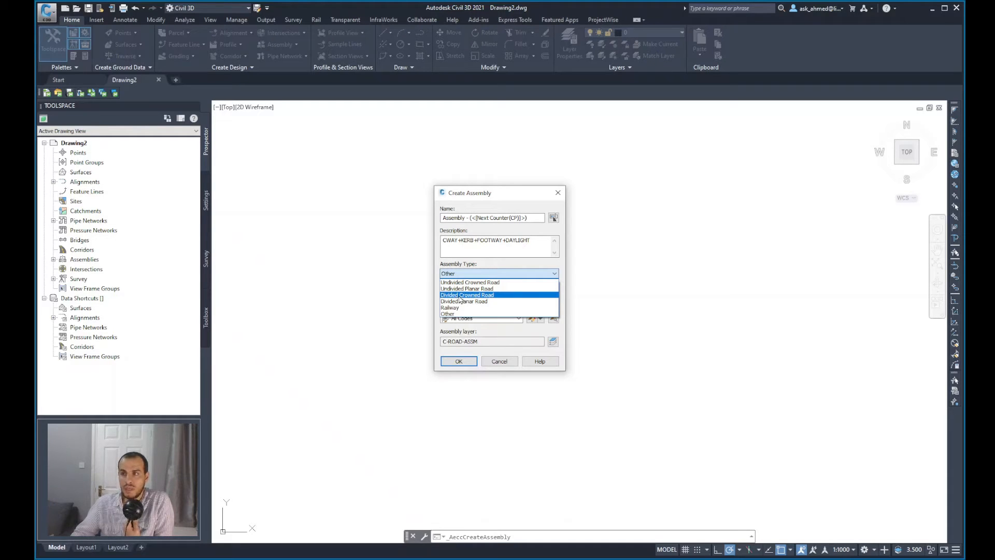
mouse_move(464, 301)
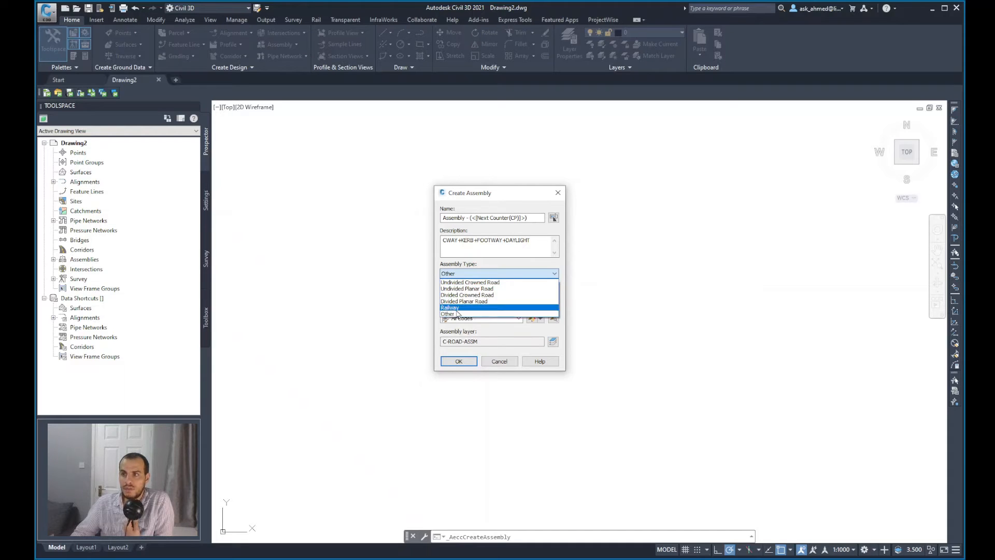
mouse_move(469, 282)
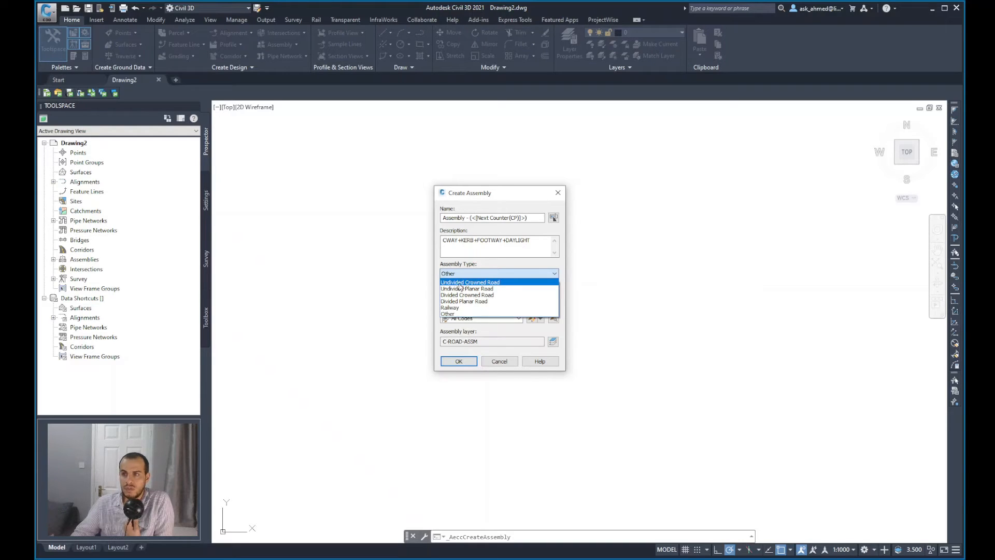
Keep Undivided Crowned Road, choose Basic style and All Codes, and confirm the assembly
left_click(470, 282)
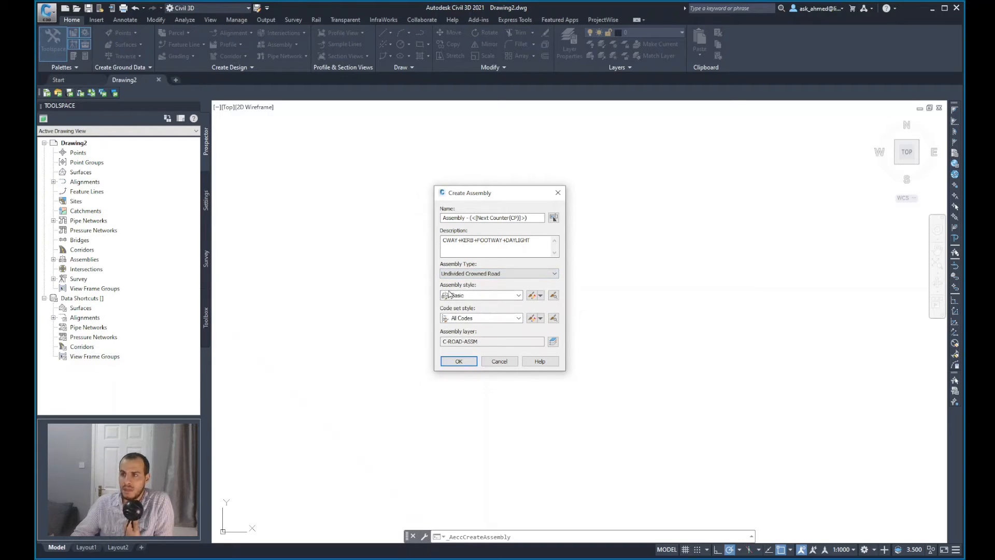
left_click(518, 295)
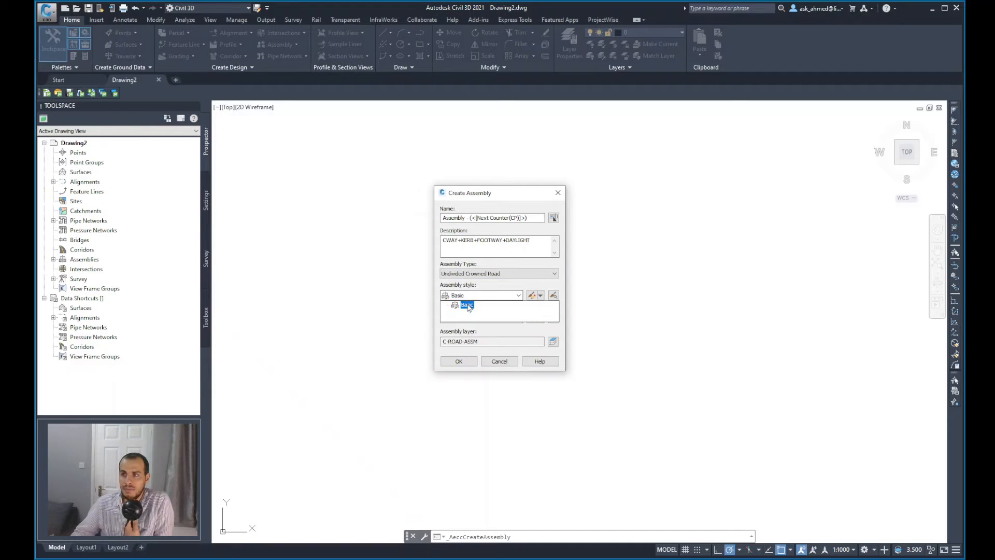
left_click(518, 317)
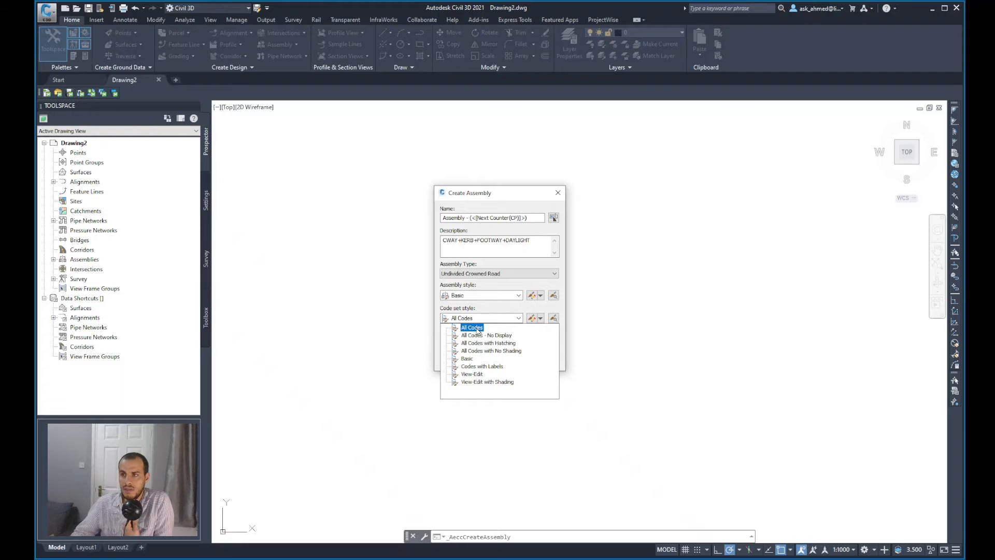
left_click(472, 328)
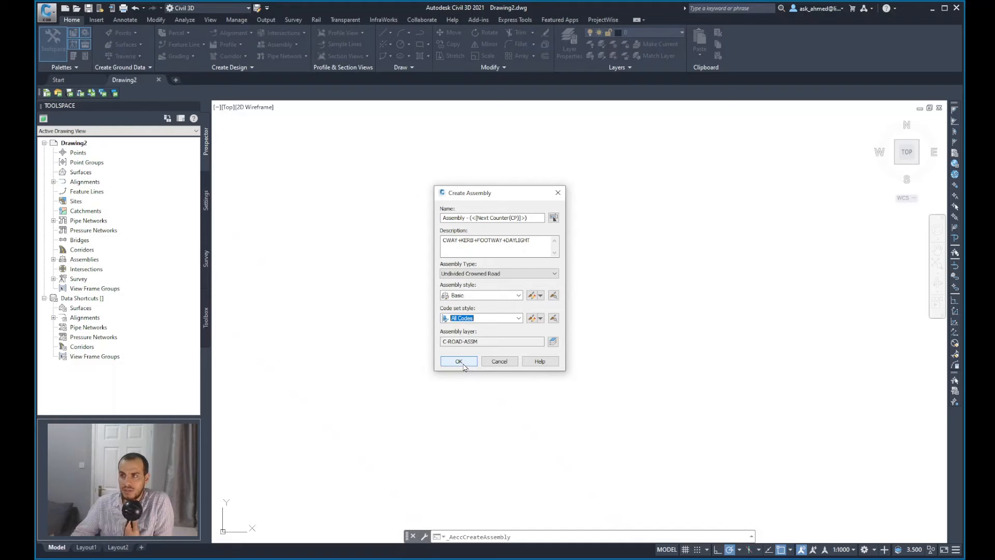
left_click(459, 361)
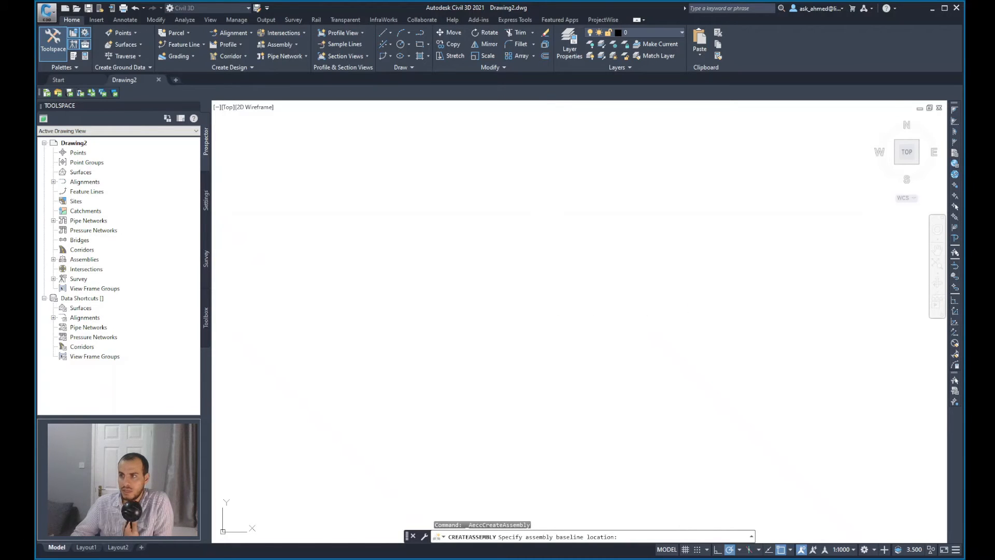
Place the assembly baseline near the centre of the drawing
left_click(579, 322)
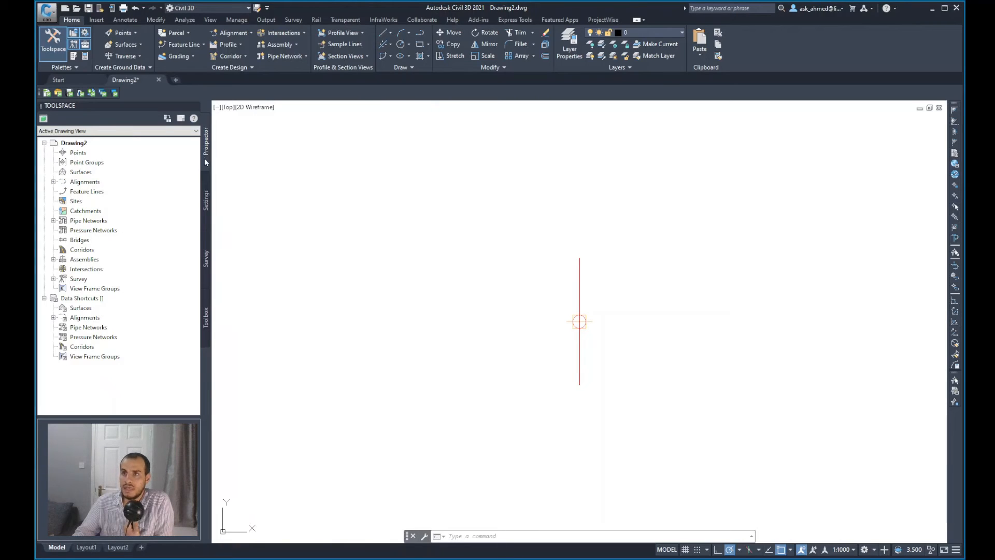
mouse_move(45, 275)
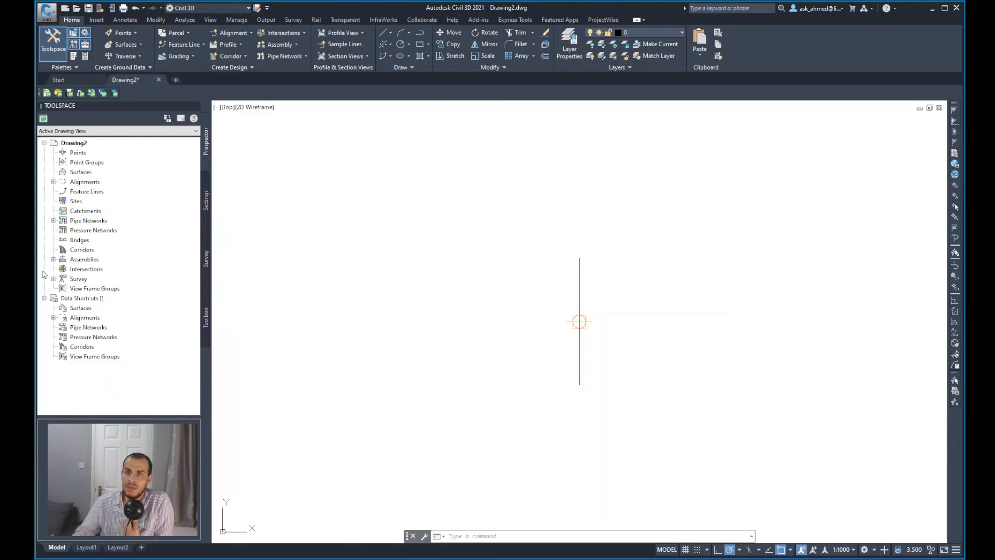
Expand Prospector's Assemblies and right-click Assembly - (1)
left_click(85, 259)
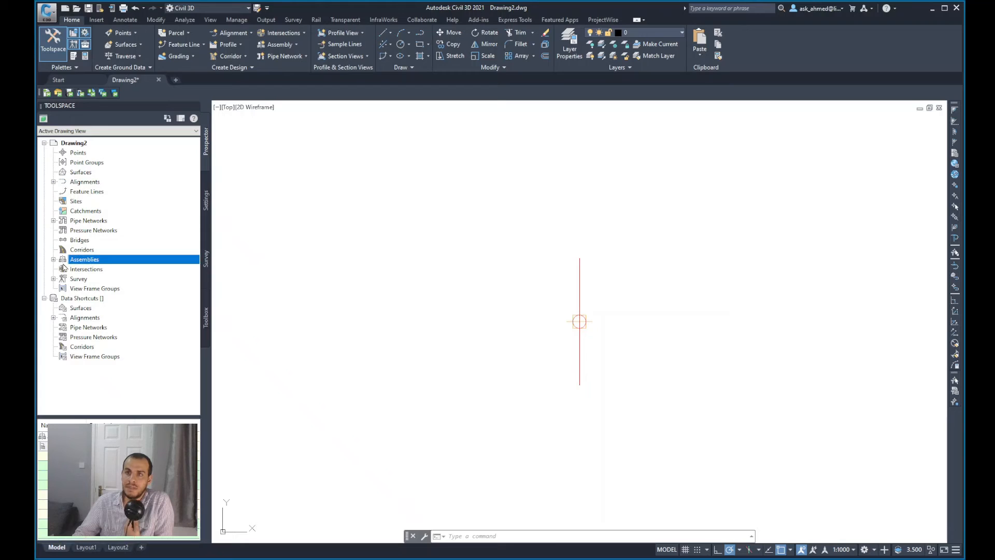
left_click(54, 259)
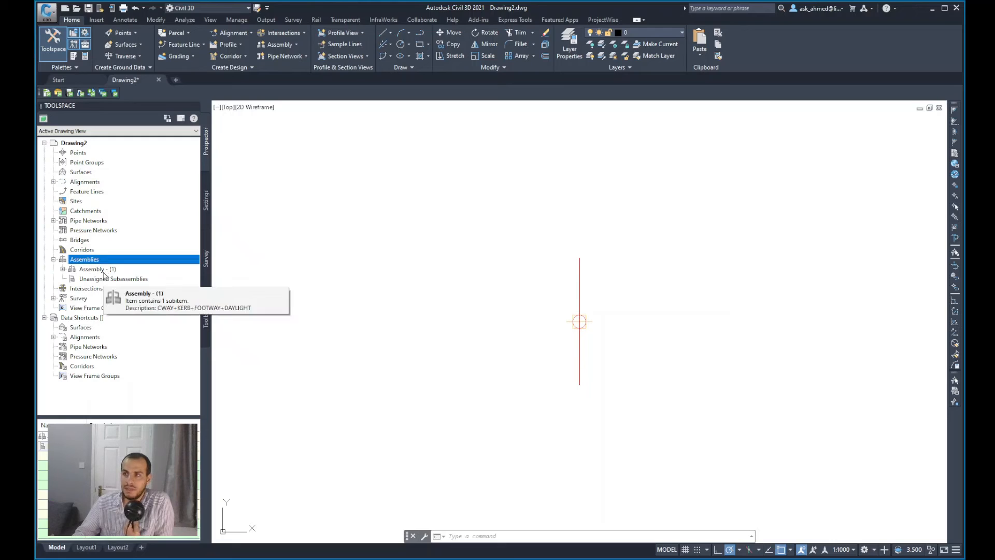
right_click(91, 269)
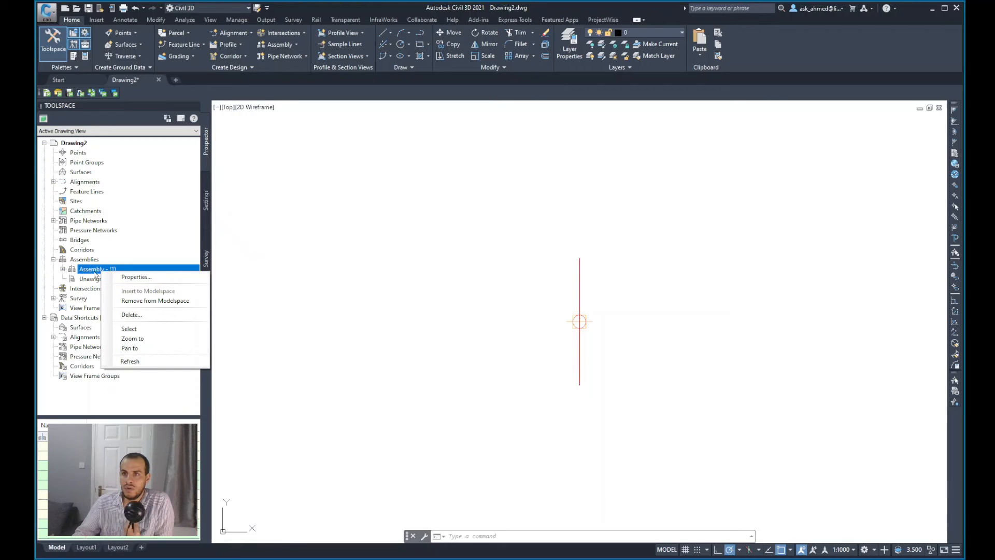
Rename Assembly - (1) to ROAD 32' in its Properties dialog
left_click(136, 277)
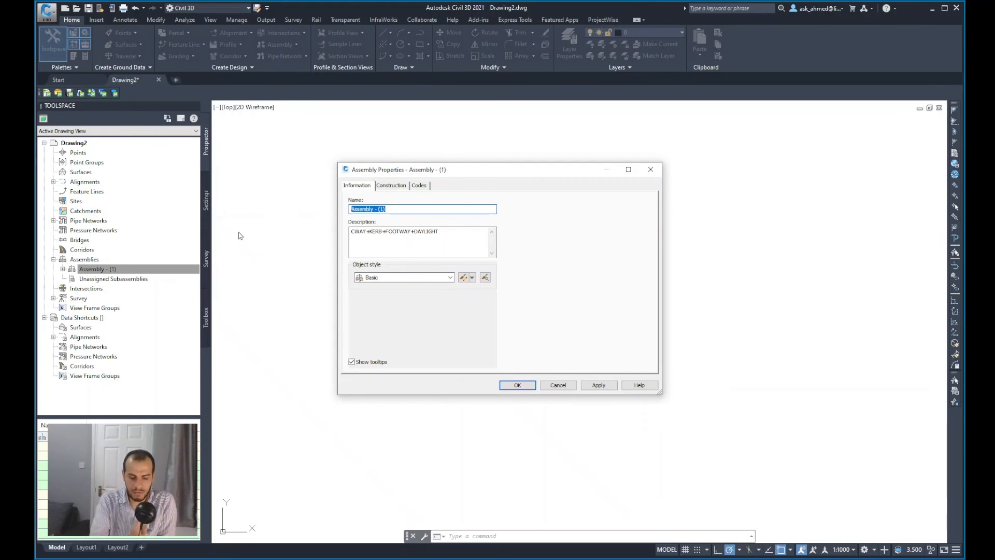
type("r0")
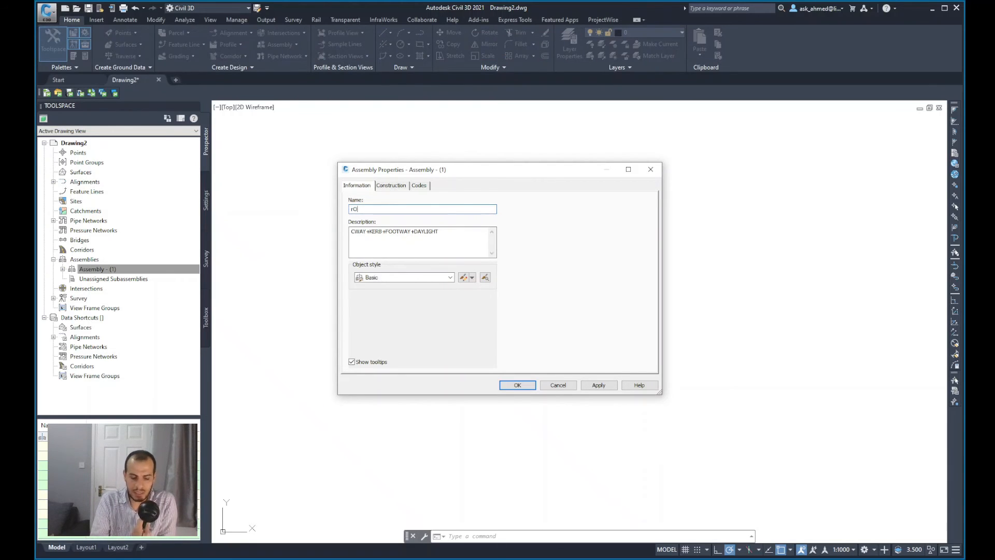
type("A")
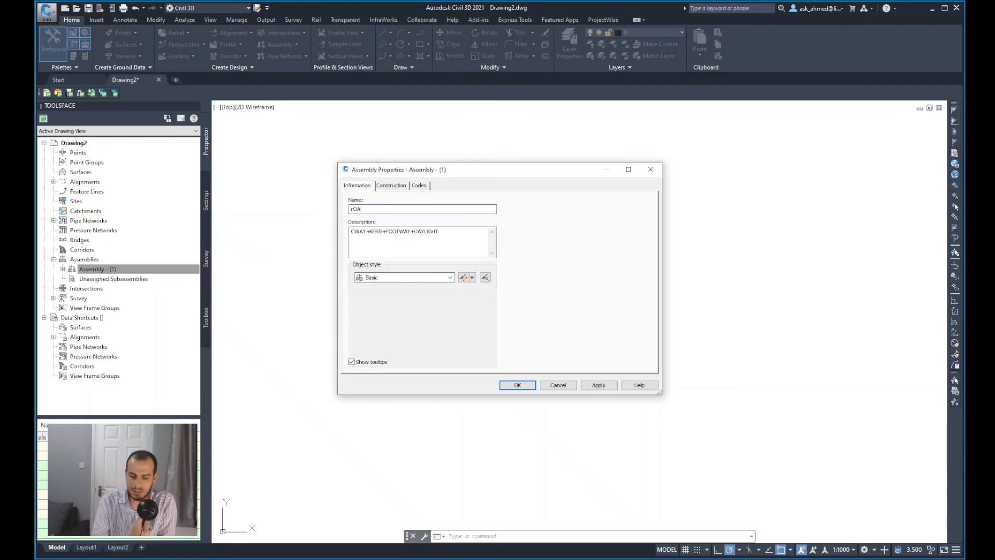
type("ROAD")
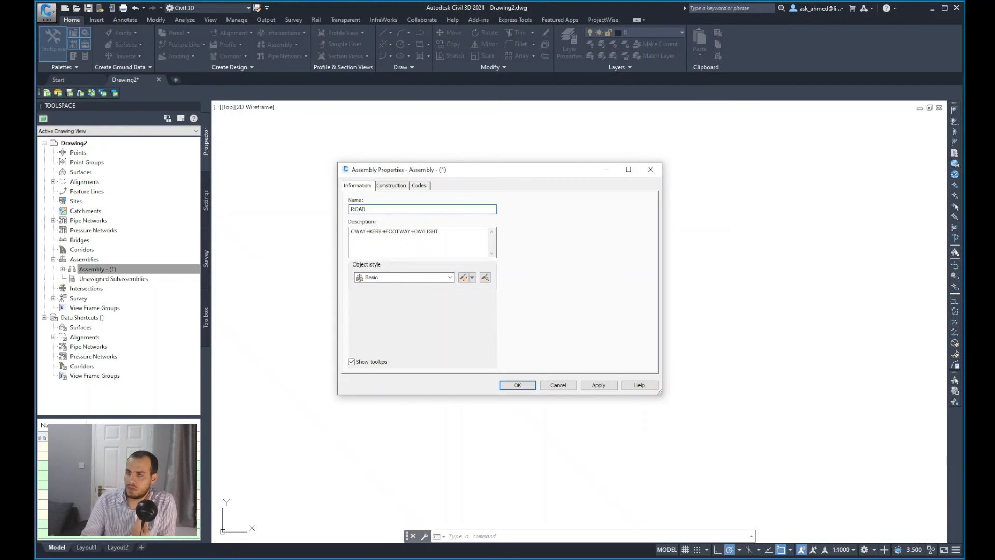
type("32")
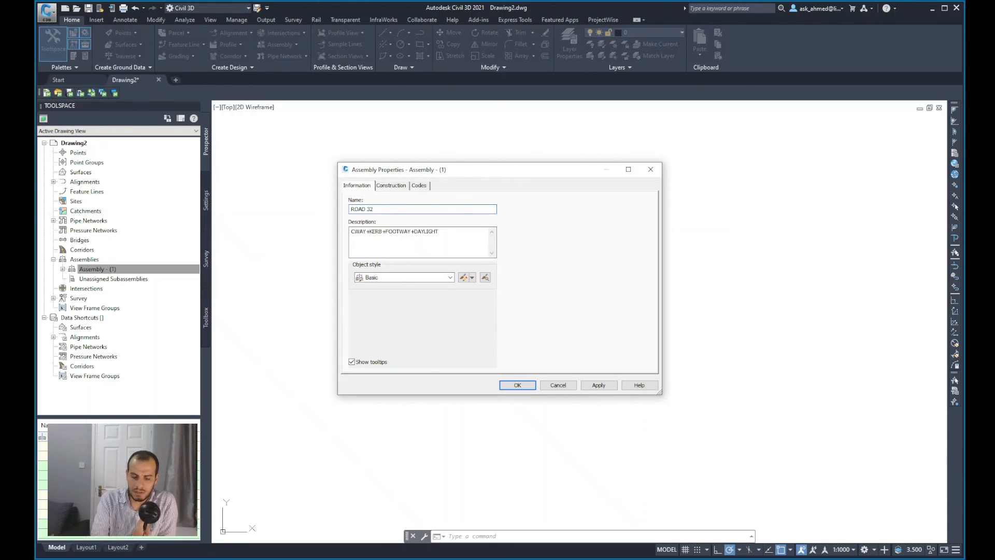
left_click(422, 209)
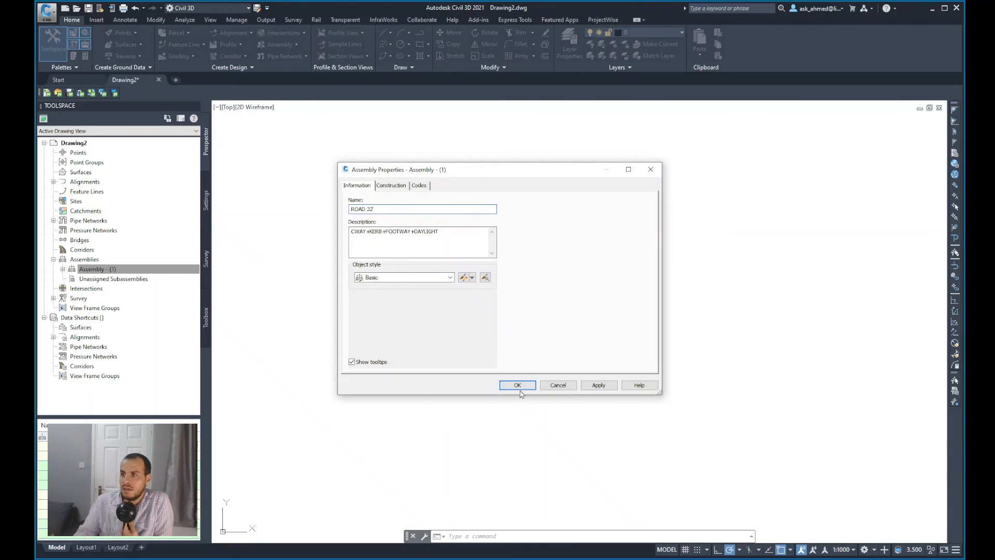
left_click(518, 385)
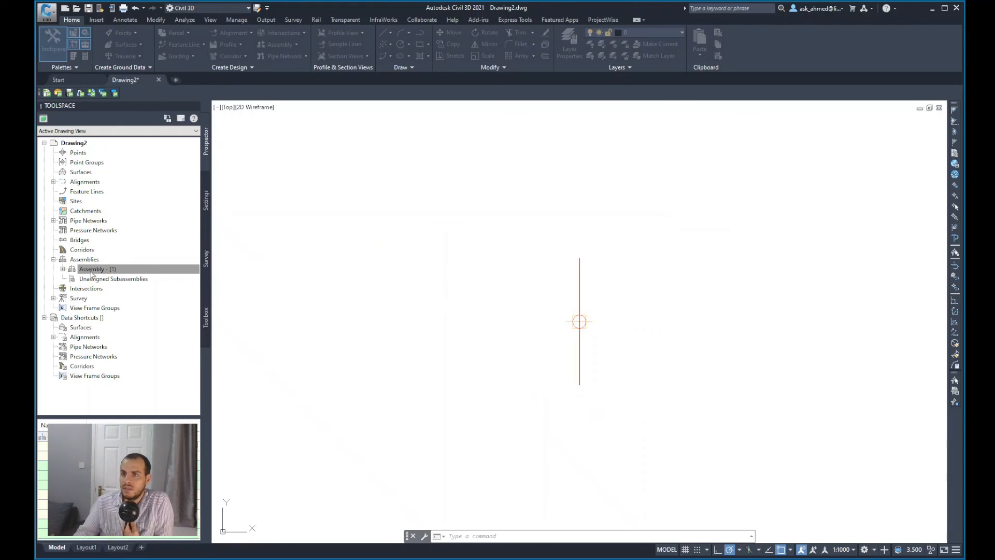